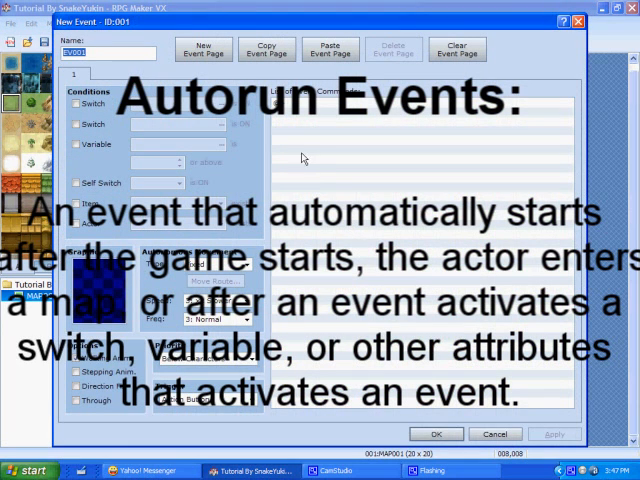
mouse_move(208, 386)
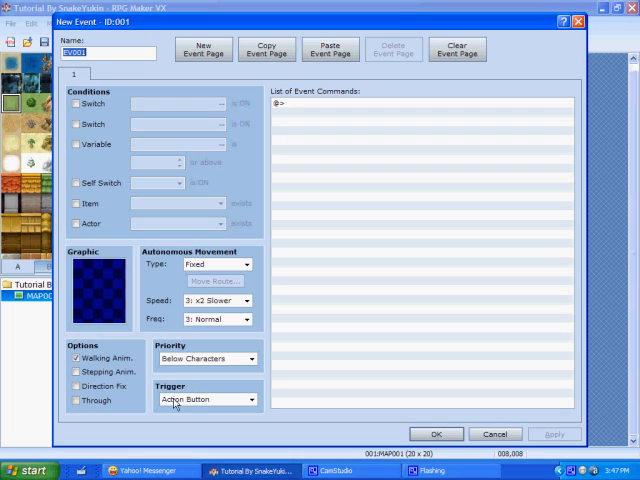
Set the event's trigger to Autorun and give it a character sprite graphic.
left_click(256, 400)
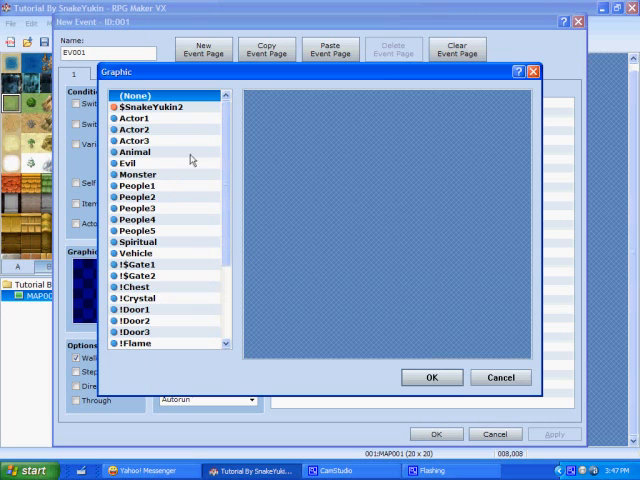
left_click(138, 174)
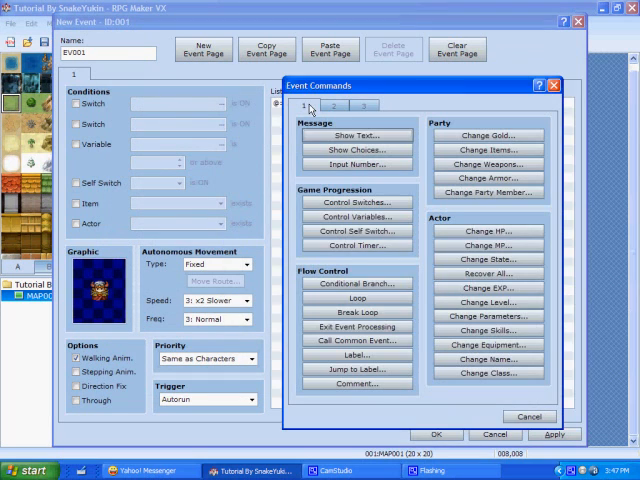
Add face-portrait messages 'Let's fight.' and 'I'll kill you...' with the monster face.
left_click(356, 136)
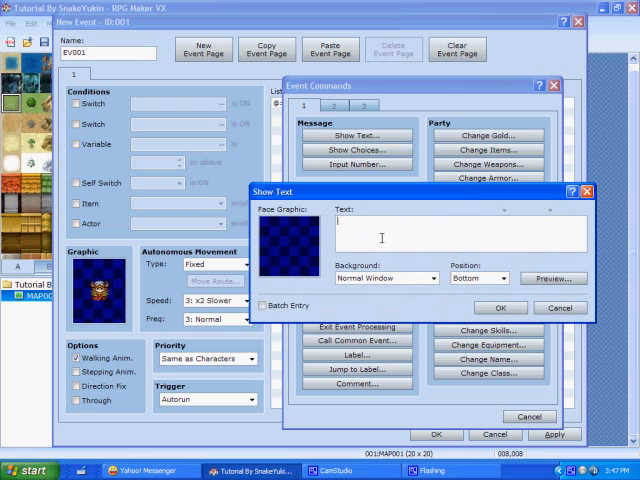
type("Let's")
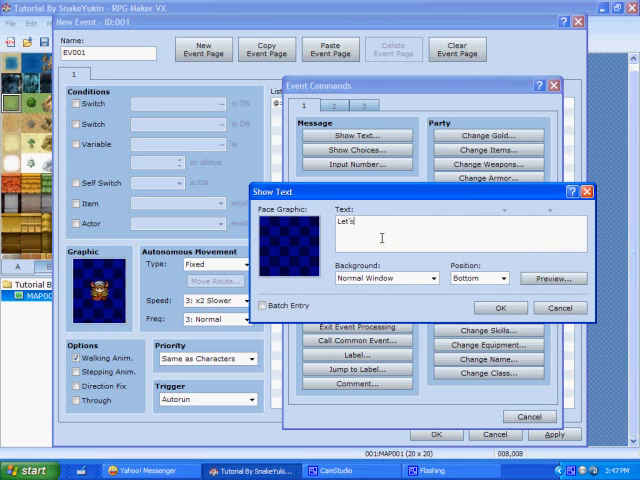
type("fight.")
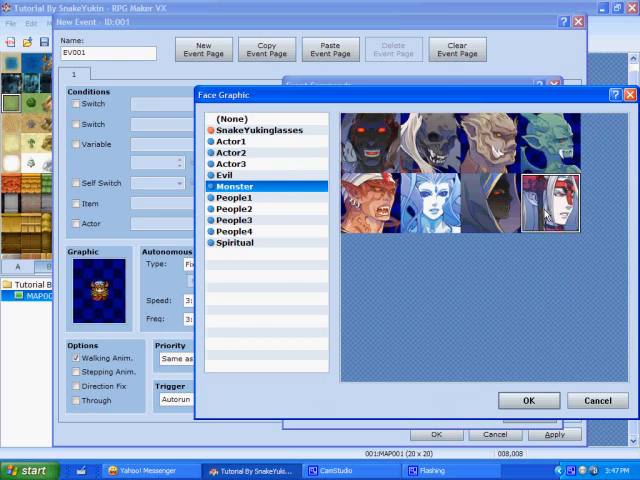
left_click(528, 400)
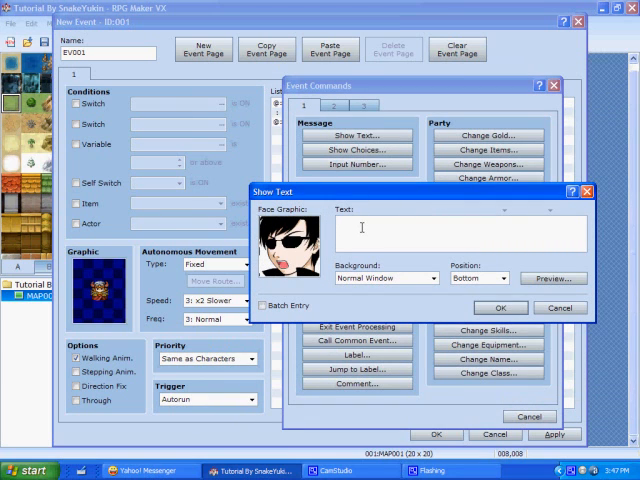
type("I'll kill")
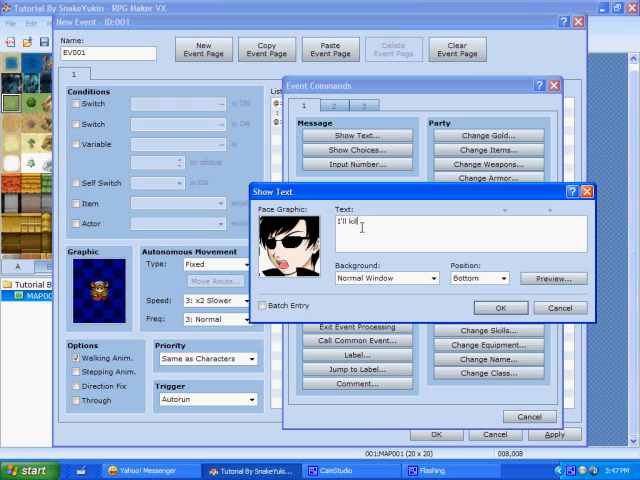
type("you... fo")
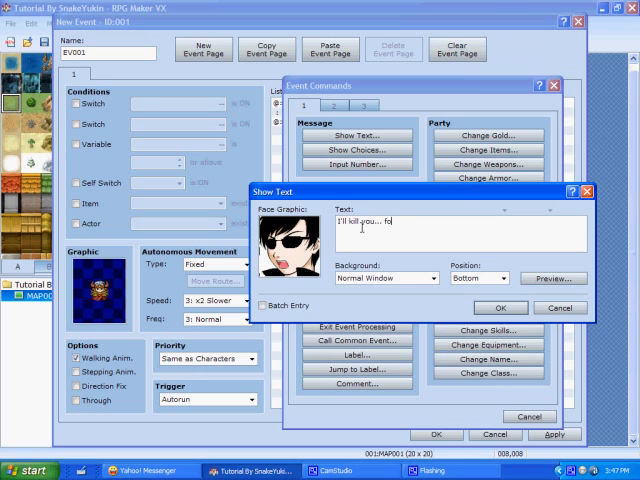
left_click(500, 308)
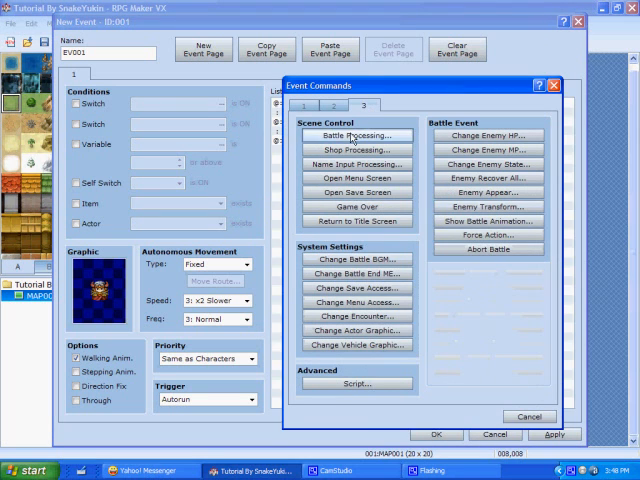
Add Battle Processing against the chosen enemy troop and apply the event.
left_click(356, 136)
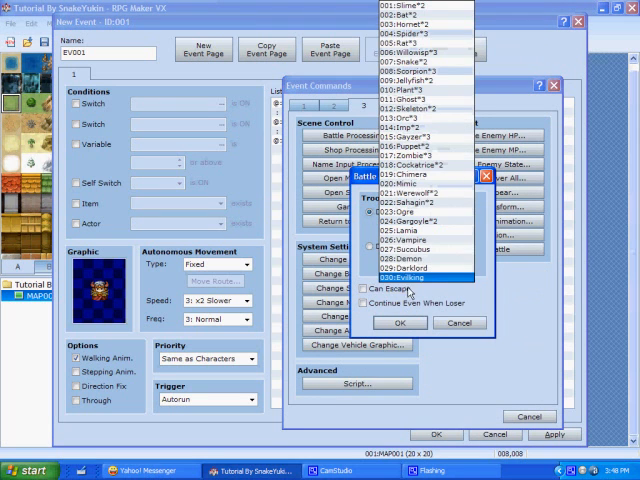
left_click(400, 322)
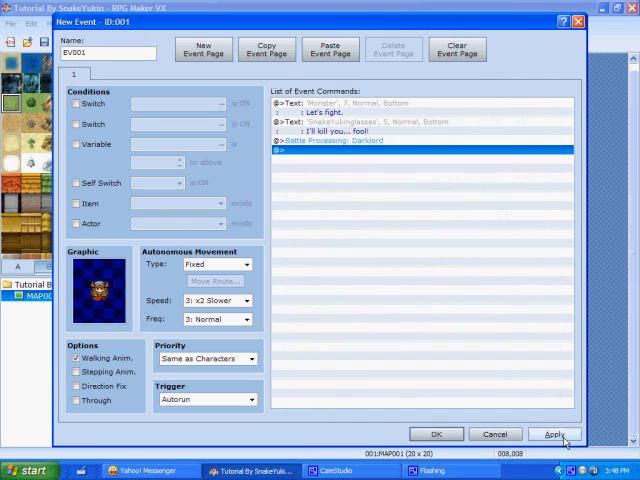
left_click(554, 434)
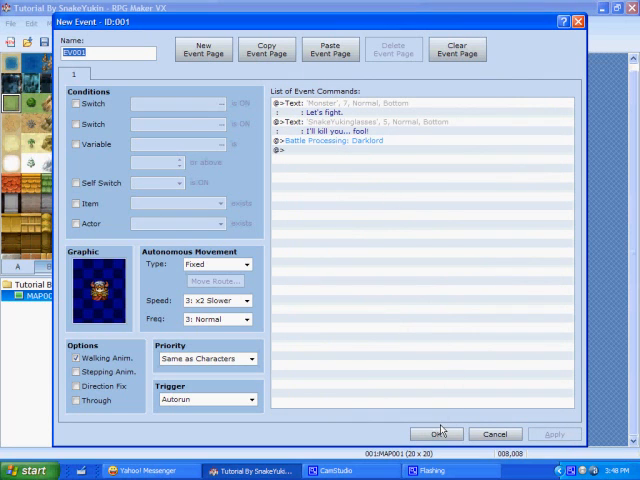
left_click(436, 432)
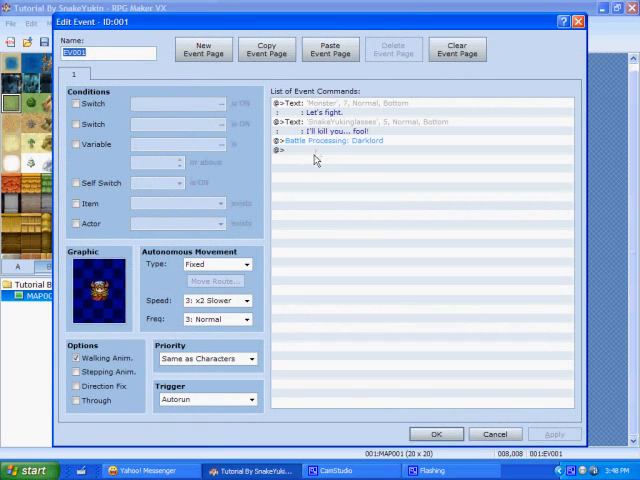
mouse_move(312, 156)
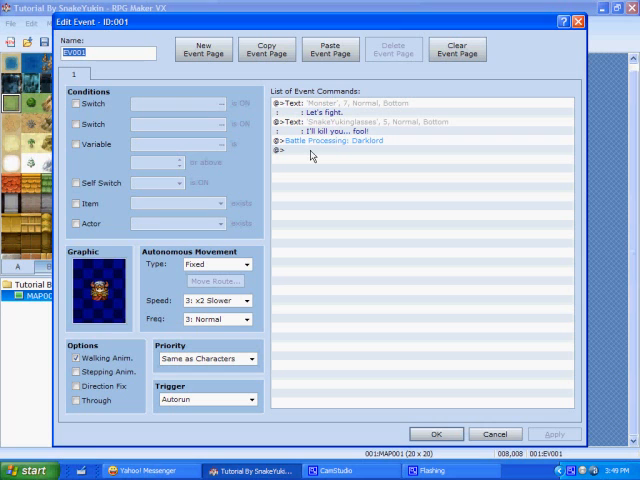
After the battle command, add Control Self Switch A = ON.
left_click(310, 152)
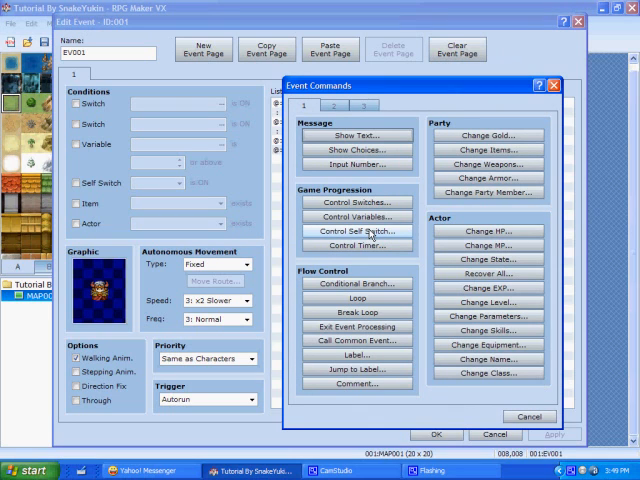
left_click(356, 232)
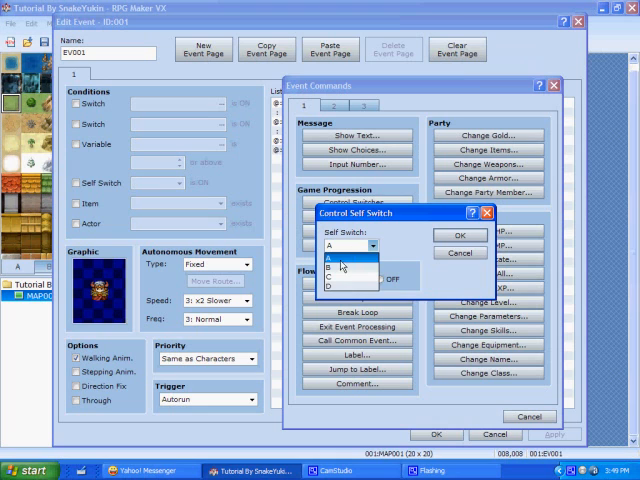
left_click(344, 270)
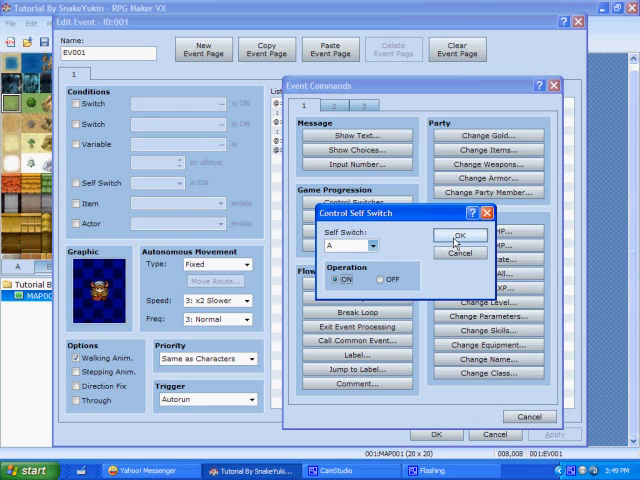
left_click(458, 236)
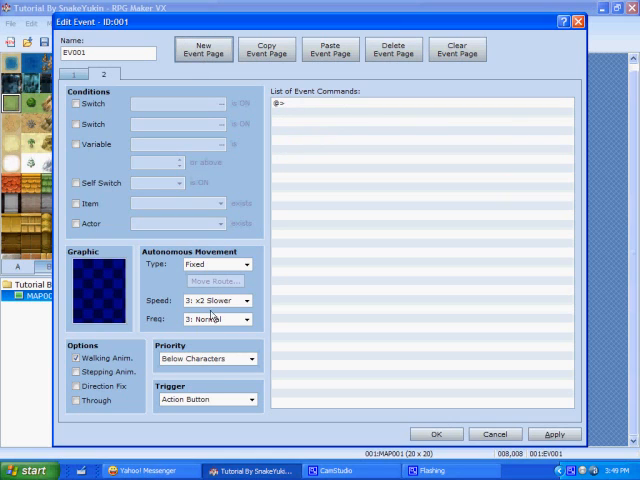
mouse_move(192, 408)
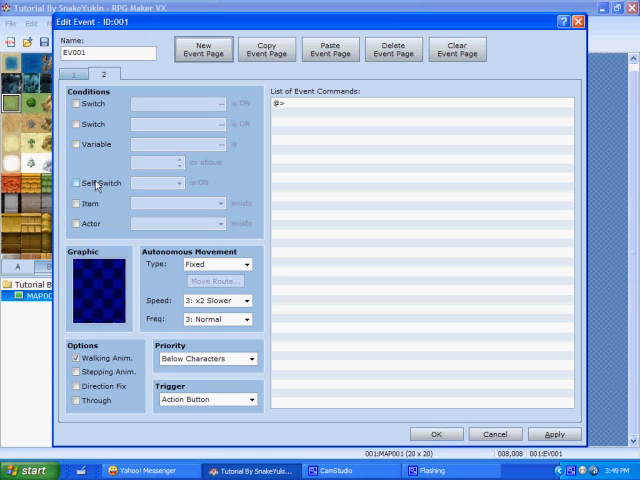
mouse_move(96, 186)
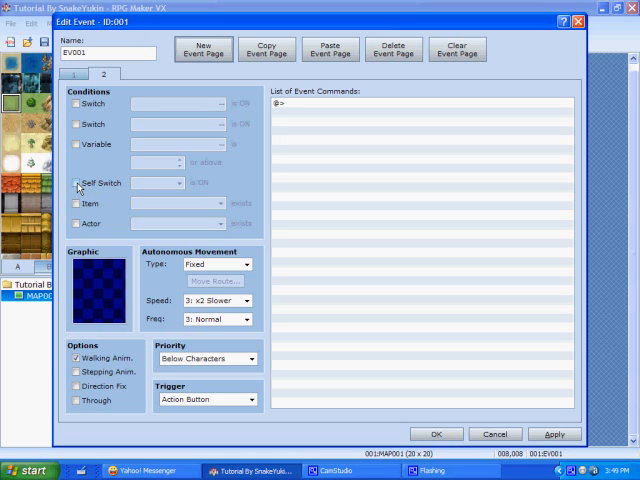
Condition page 2 on self switch A and close the event with OK.
left_click(76, 184)
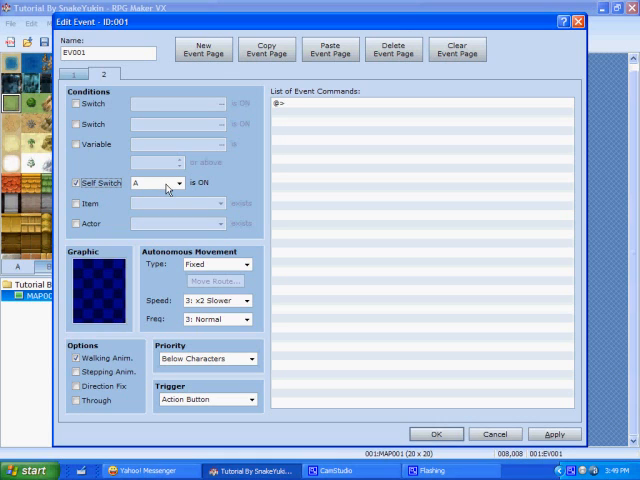
left_click(156, 184)
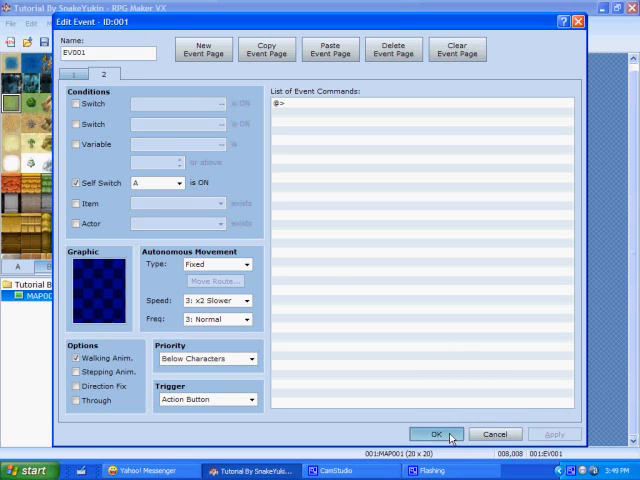
left_click(436, 434)
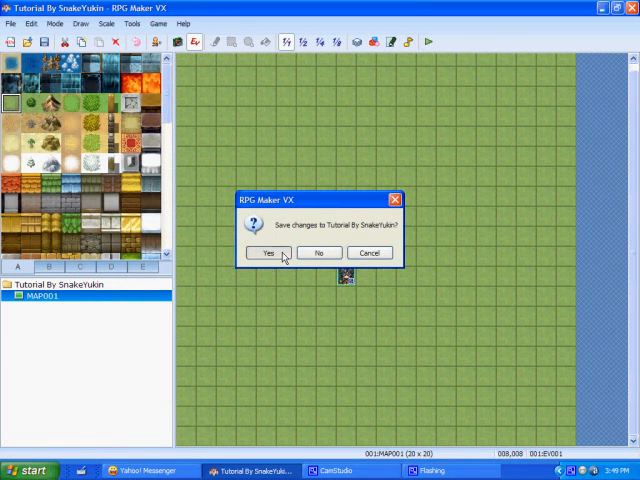
Save the project, playtest, and win the battle with the Instant Kill skill.
left_click(268, 252)
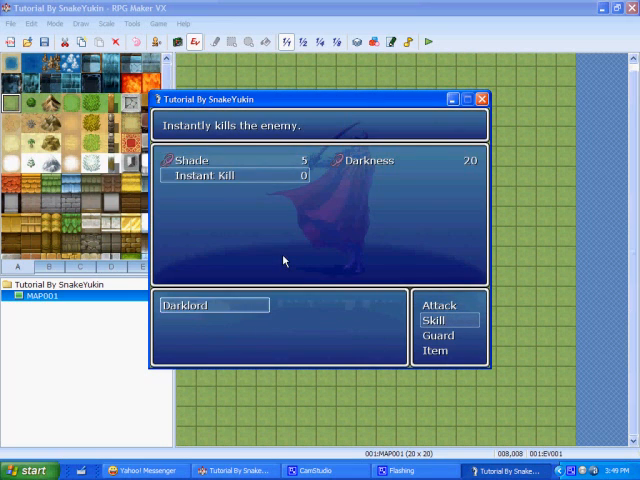
left_click(196, 176)
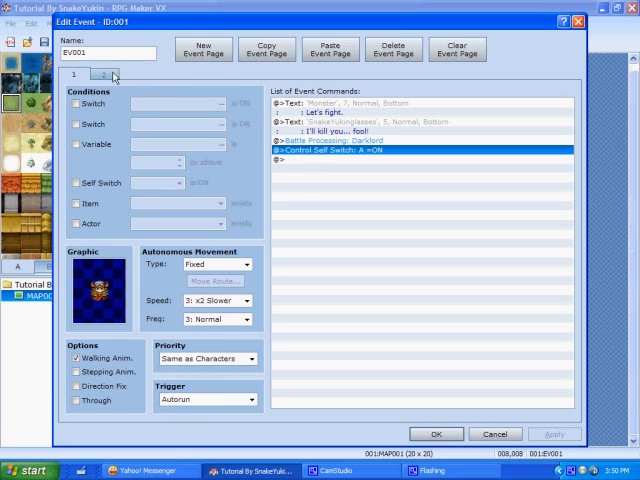
Add Control Switches 0001 'First Battle Over' = ON after the battle, then start a new page.
left_click(392, 48)
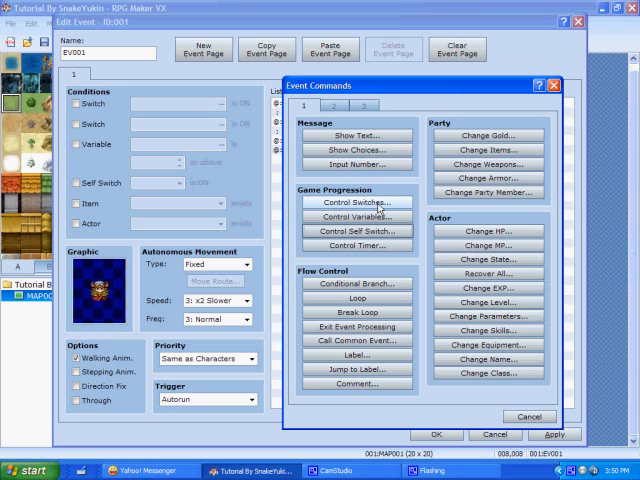
left_click(352, 202)
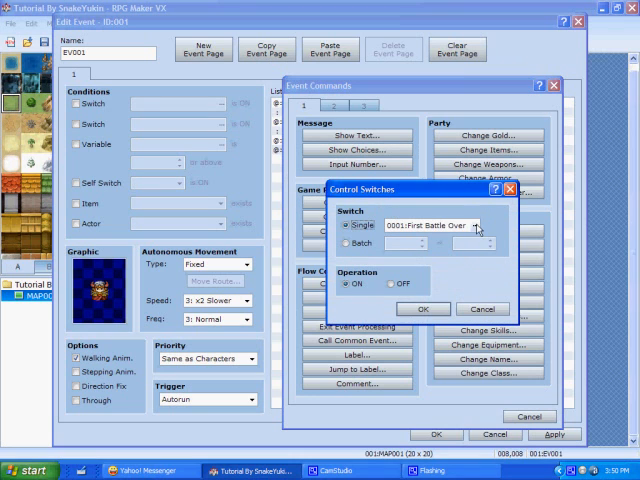
left_click(478, 226)
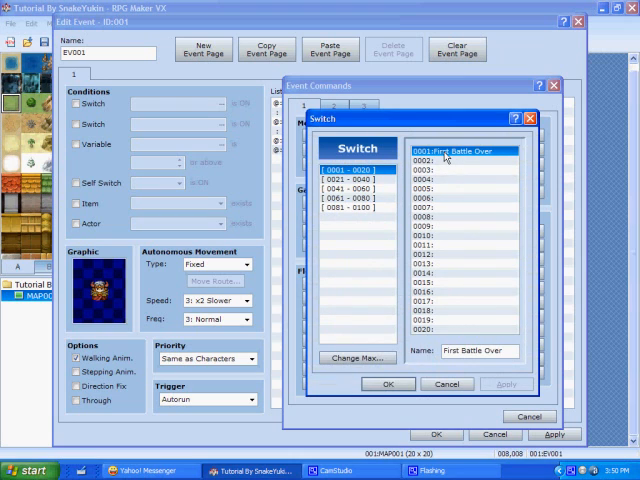
left_click(388, 384)
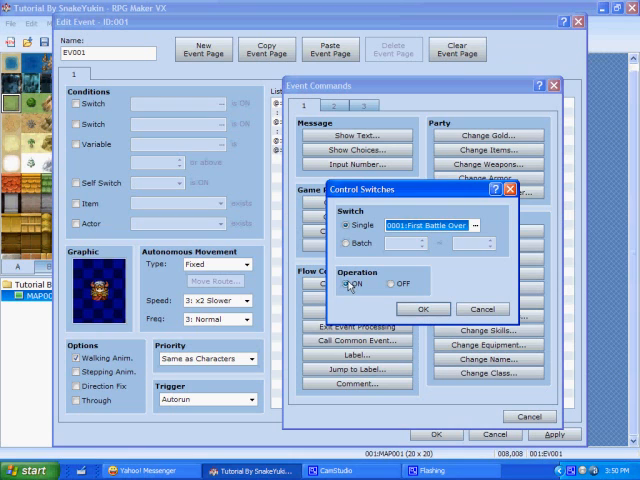
left_click(422, 308)
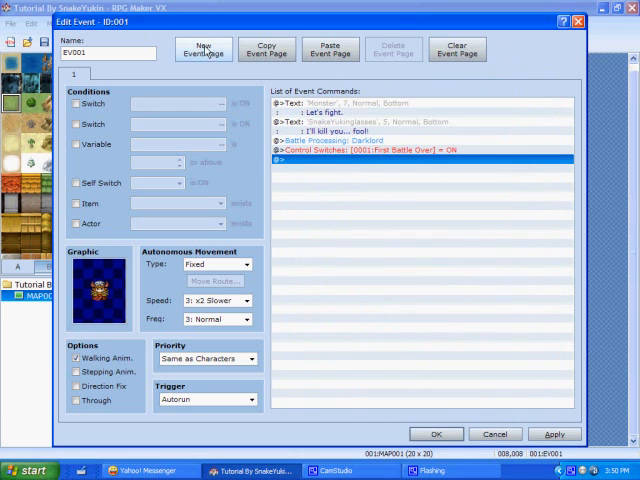
left_click(204, 48)
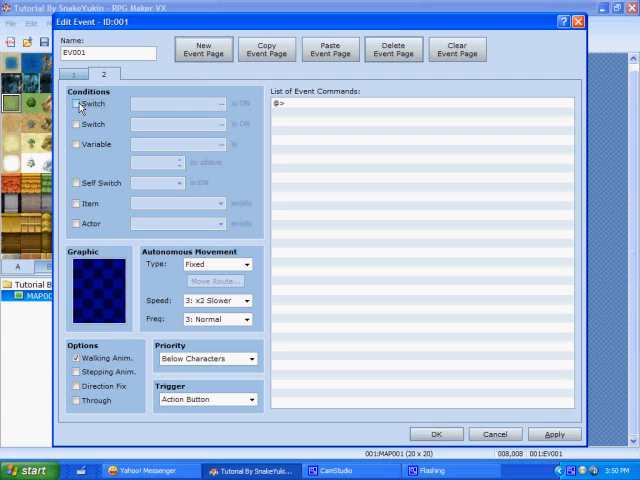
Condition page 2 on switch 0001 'First Battle Over' and close the event with OK.
left_click(76, 104)
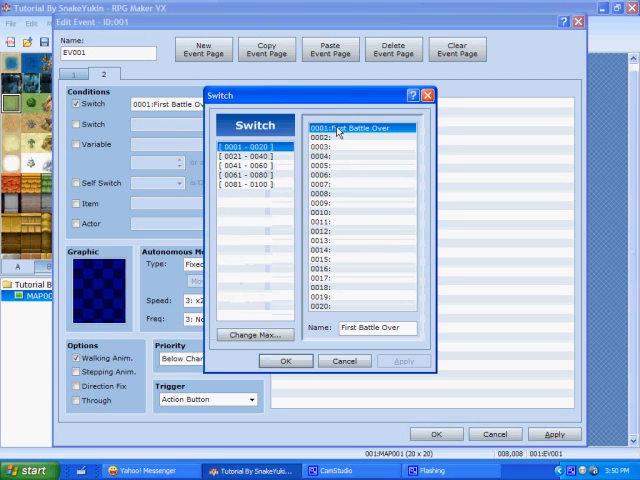
left_click(284, 360)
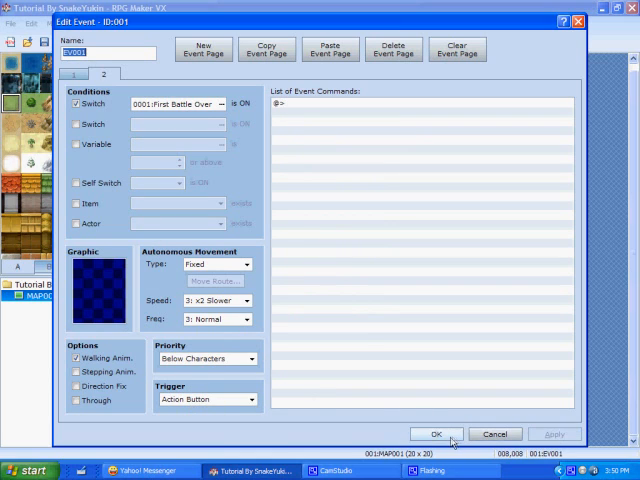
left_click(436, 432)
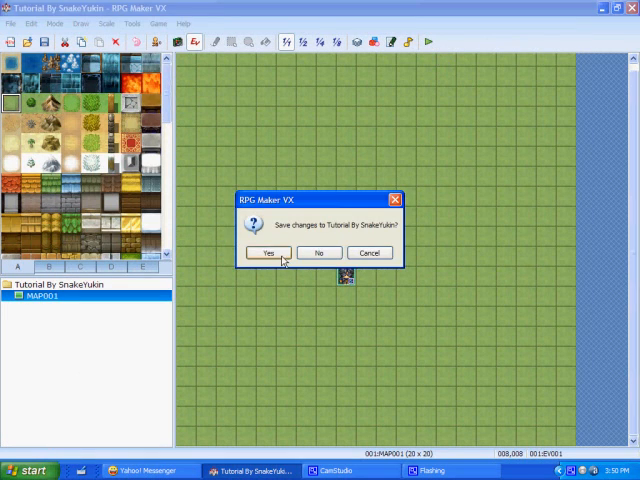
Confirm saving the project so the playtest launches.
left_click(268, 252)
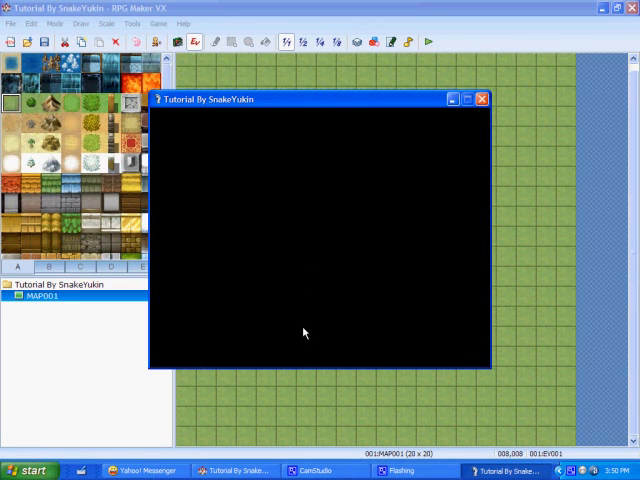
mouse_move(328, 404)
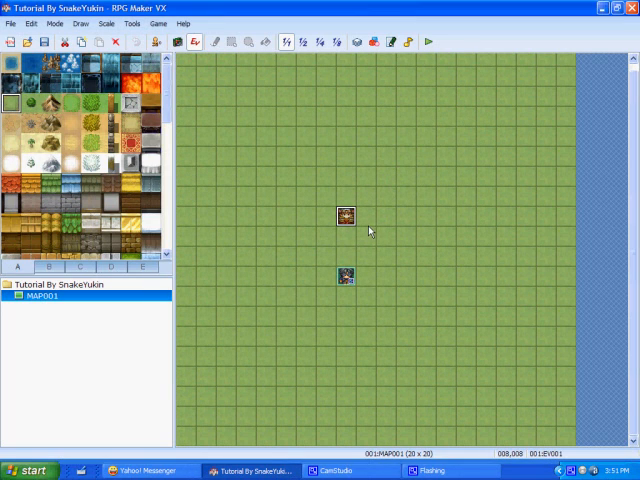
mouse_move(364, 228)
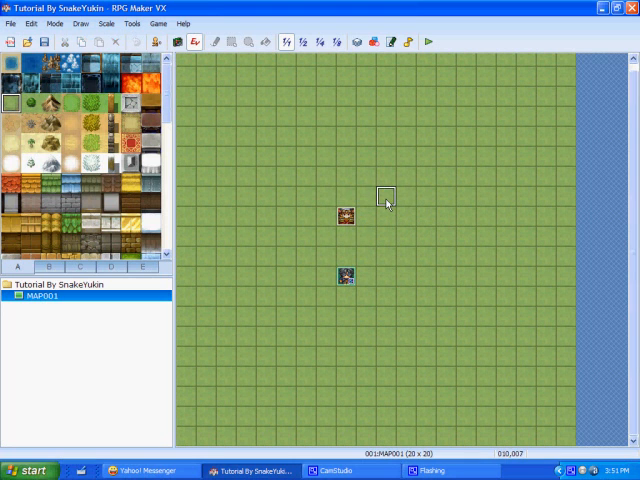
mouse_move(392, 262)
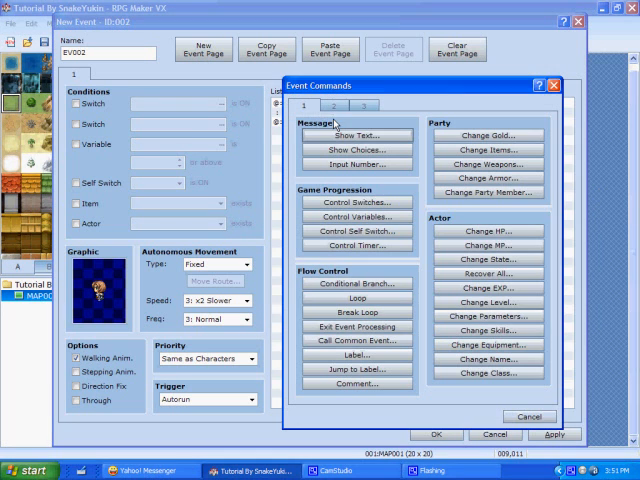
Add the face-portrait reply 'Uhm... no' and tick the page's Switch condition.
left_click(356, 136)
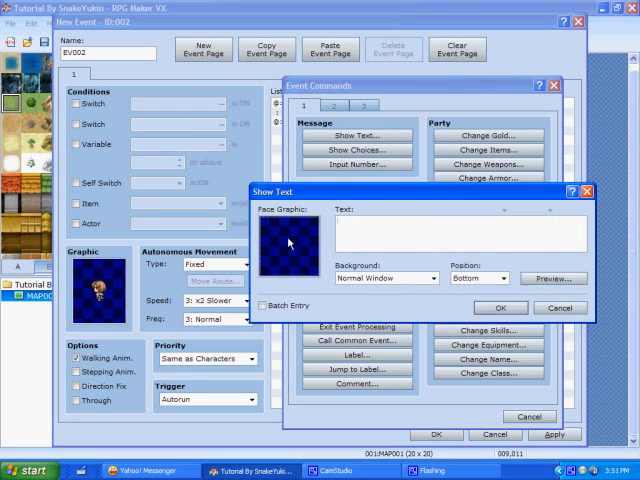
double_click(288, 246)
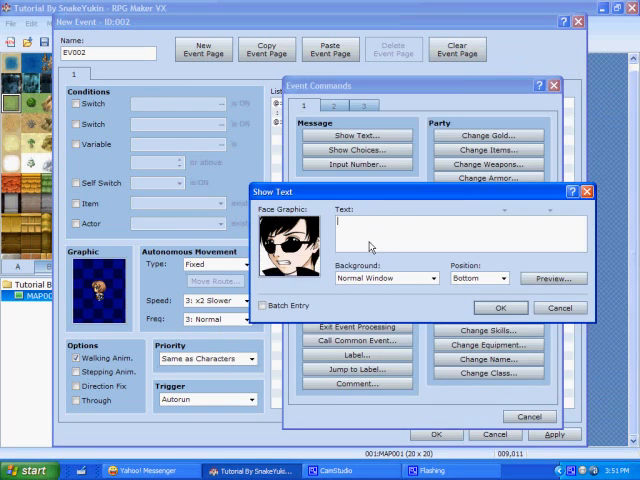
type("Uhm... n")
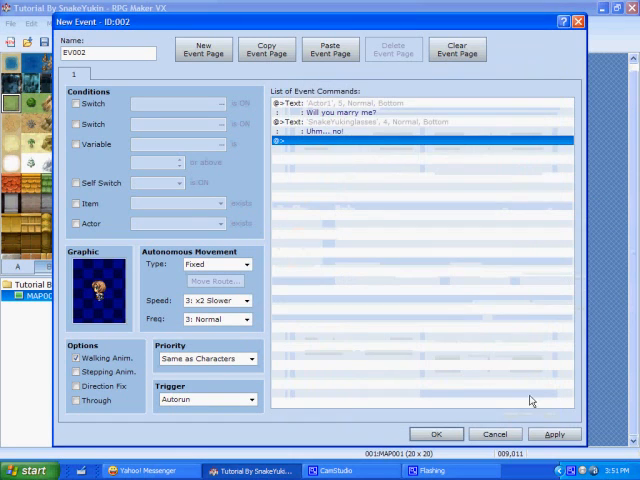
left_click(76, 104)
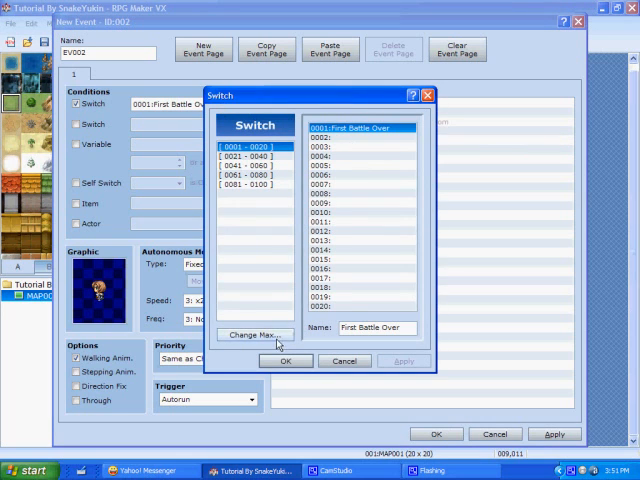
Confirm 'First Battle Over' as condition, add Control Self Switch A = ON, and close the event.
left_click(284, 360)
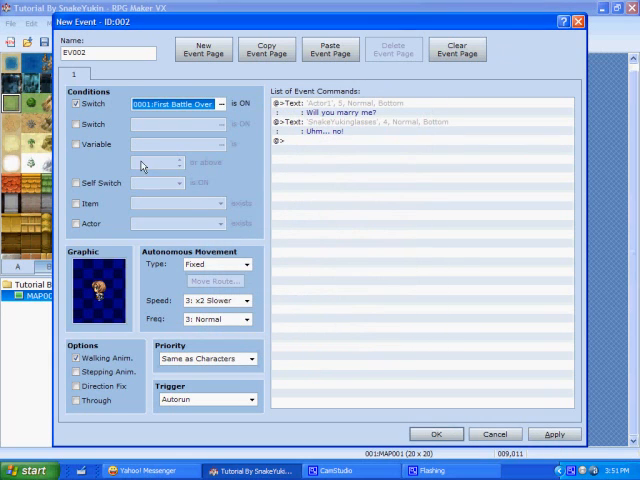
left_click(202, 48)
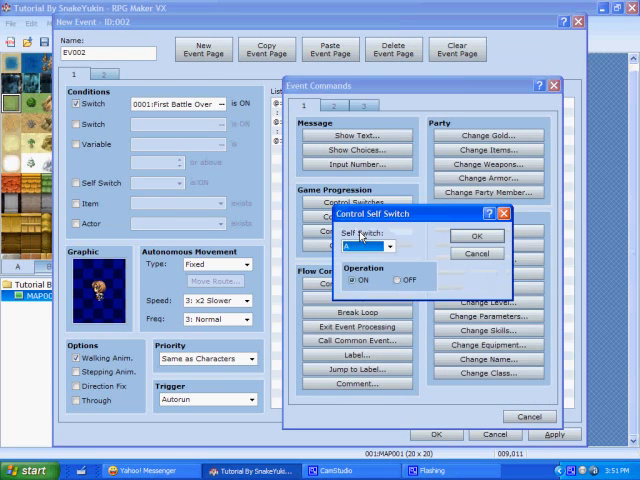
left_click(476, 236)
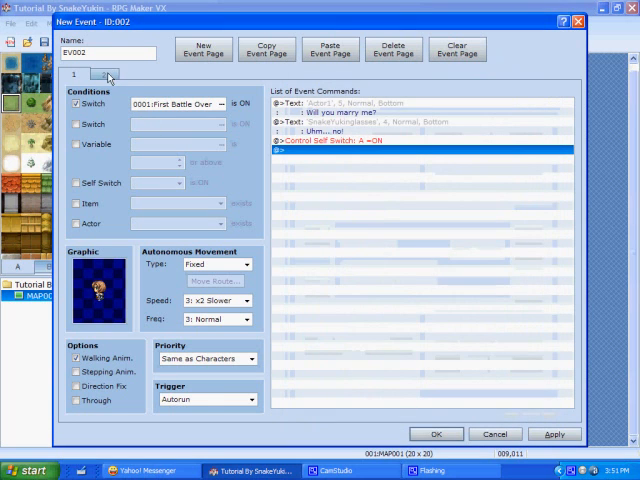
left_click(104, 74)
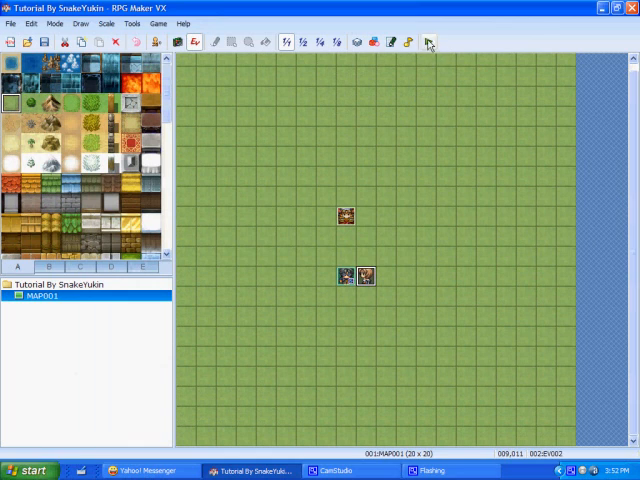
Launch a playtest and start a new game from the title screen.
left_click(428, 42)
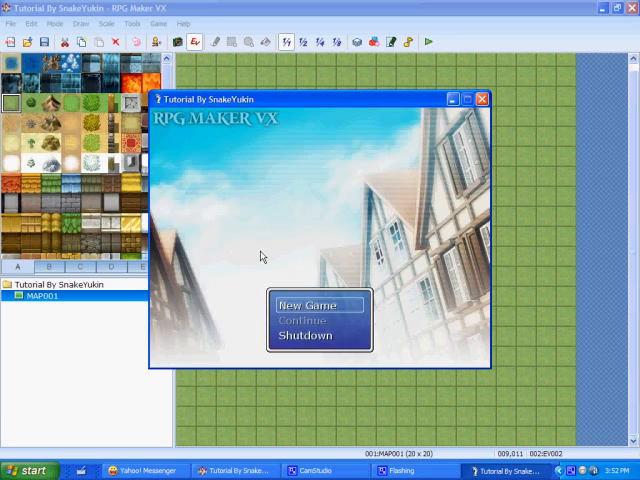
left_click(312, 304)
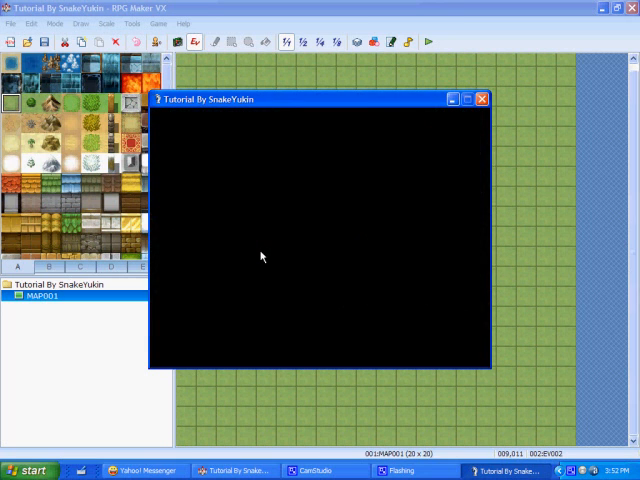